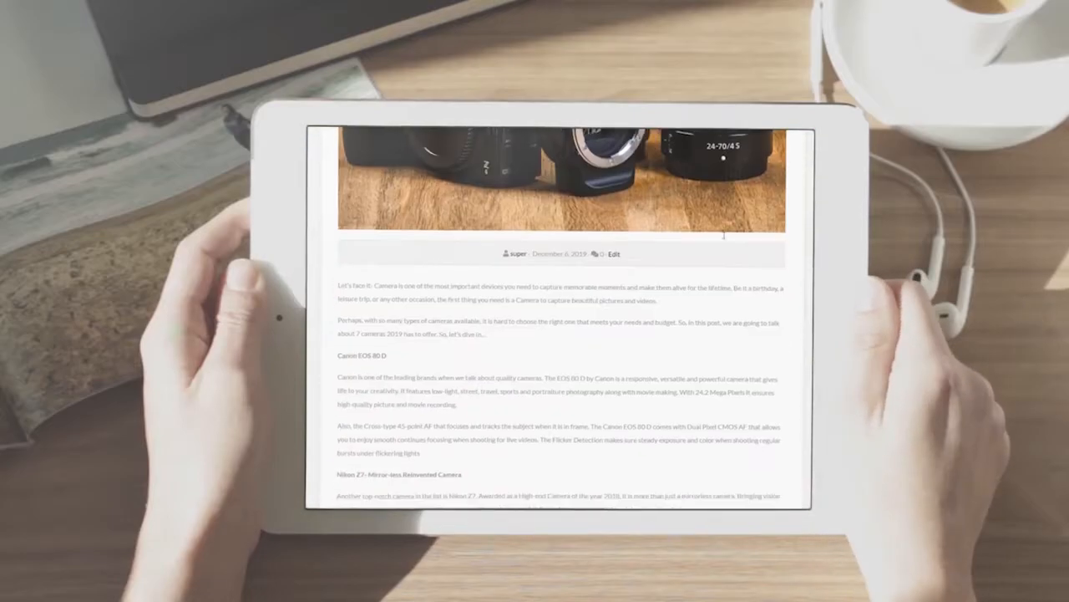
Scroll through the Store Design Templates gallery with its Load Template buttons
scroll("down", 3)
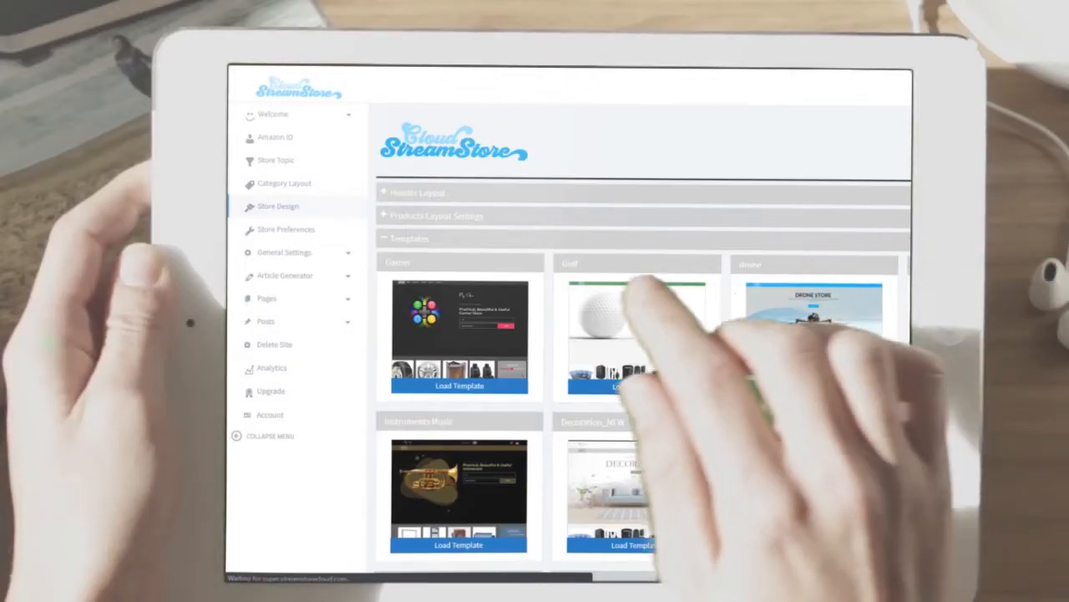
scroll("down", 3)
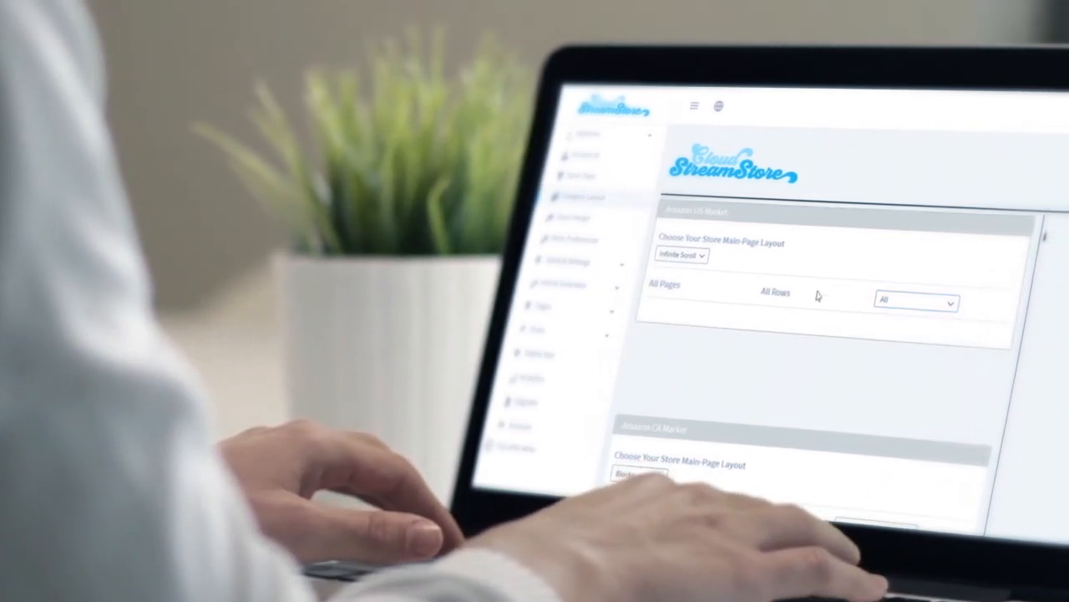
Expand the 'Choose Your Store Main-Page Layout' list showing Blank and Infinite Scroll
left_click(682, 254)
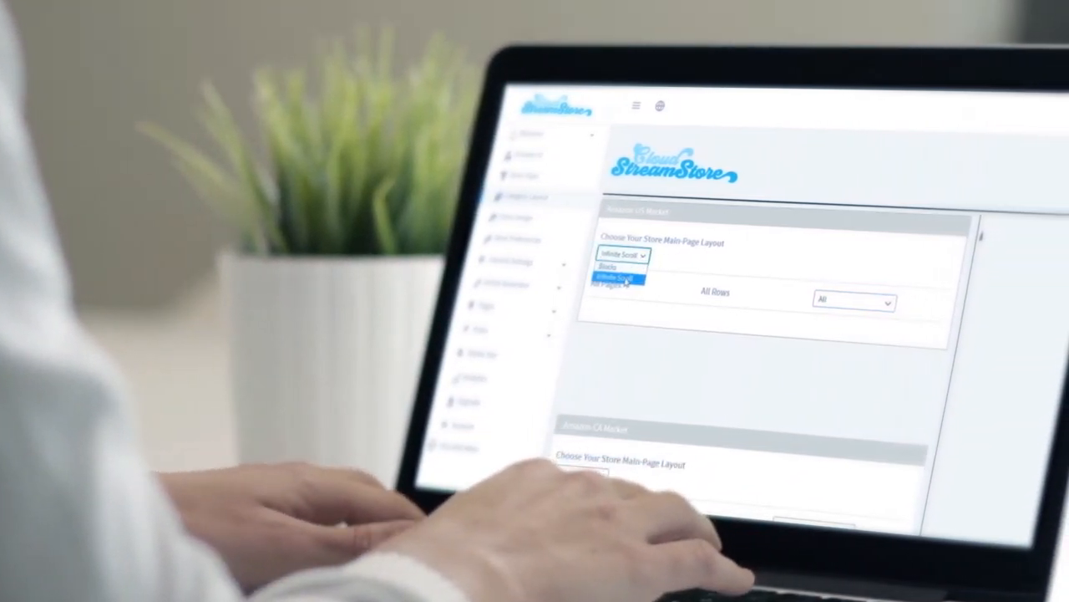